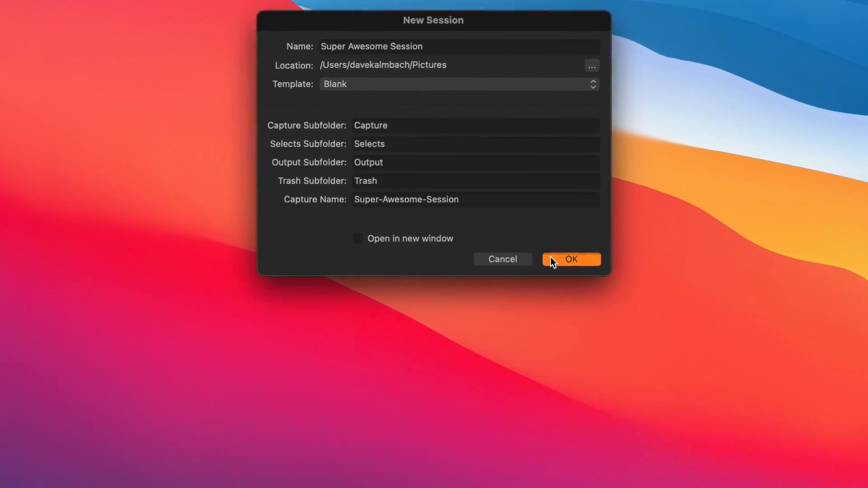
Step: Confirm the New Session dialog, creating Super Awesome Session in Pictures with default subfolders
click(570, 260)
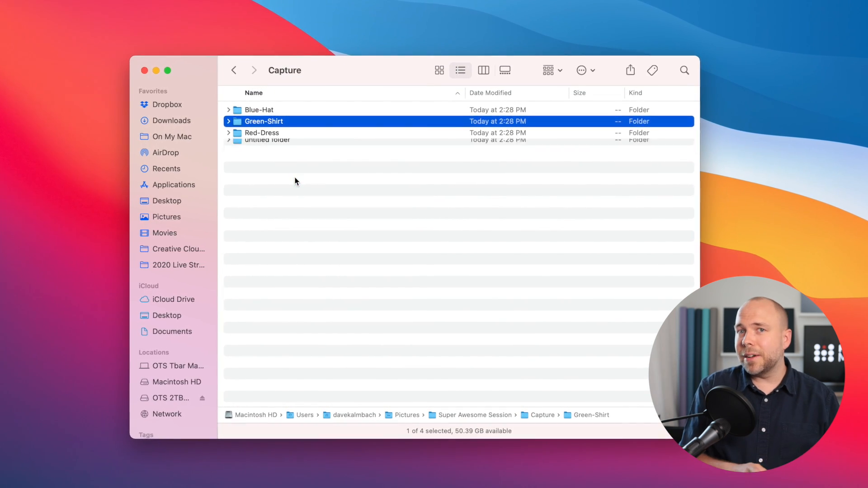
Step: Add another new folder inside the session's Capture folder via the context menu
right_click(293, 181)
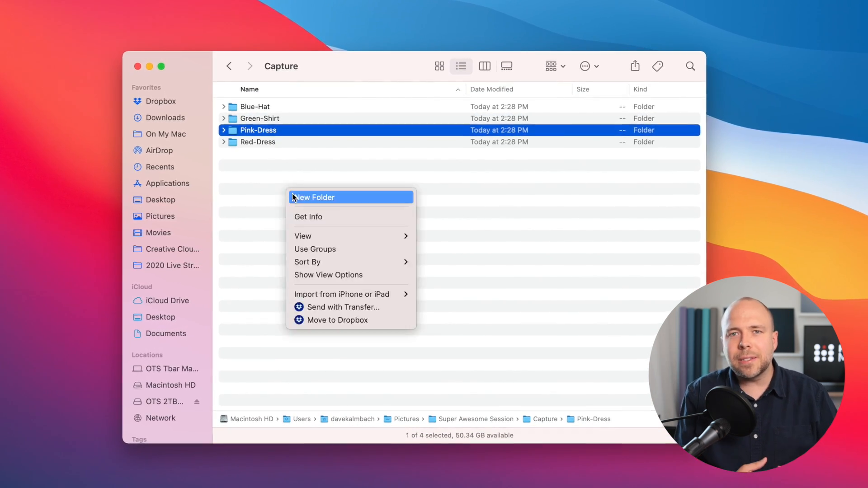
click(314, 197)
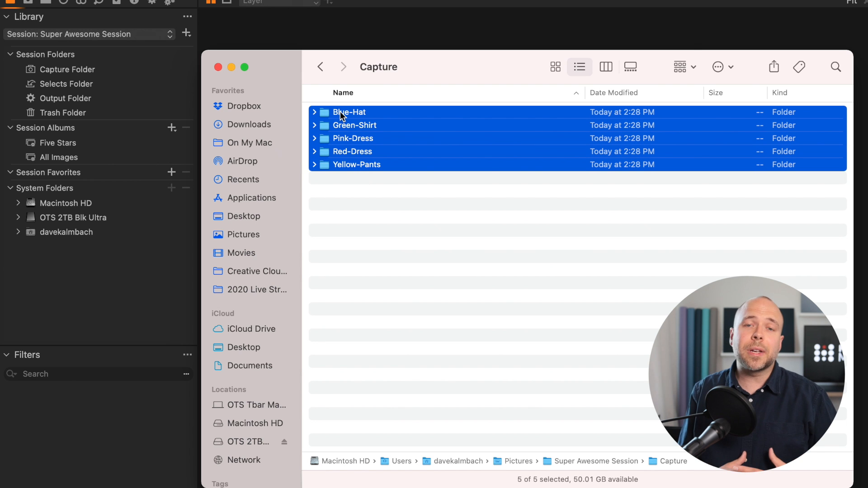
Step: Drag the five clothing folders from Finder into Session Favorites
drag(354, 125, 251, 124)
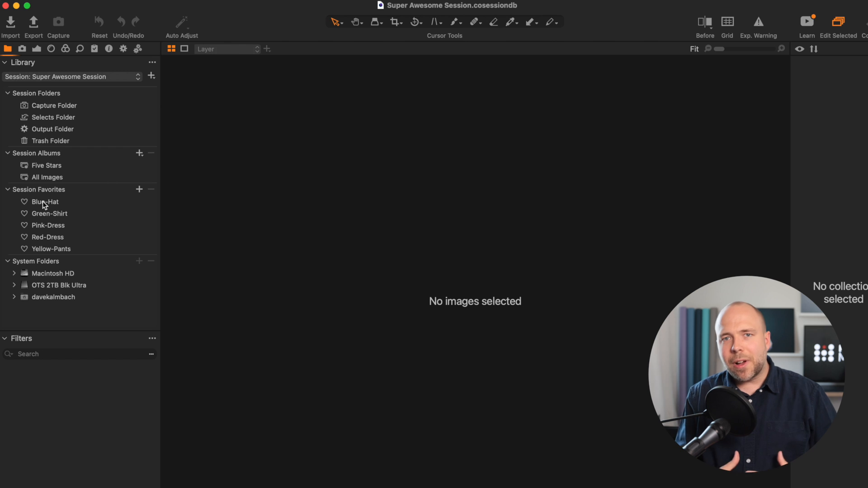
Step: Set Blue-Hat as the session's capture folder, then bring up Green-Shirt's favorite options
right_click(44, 202)
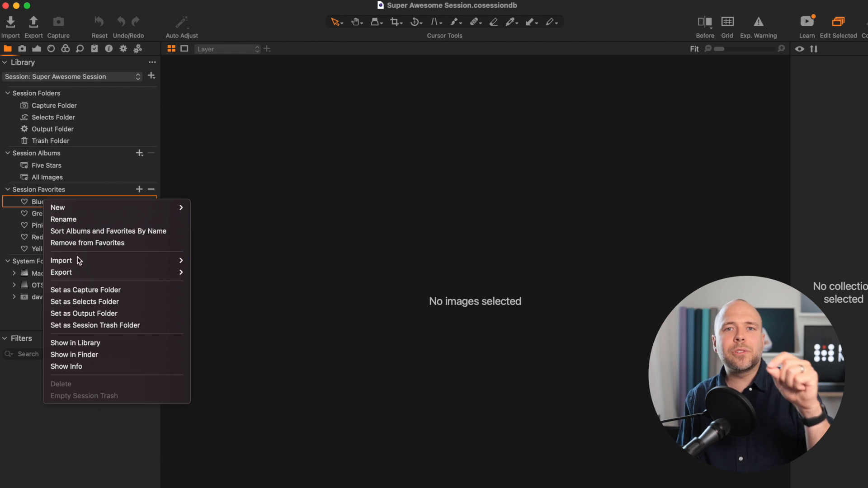
click(85, 289)
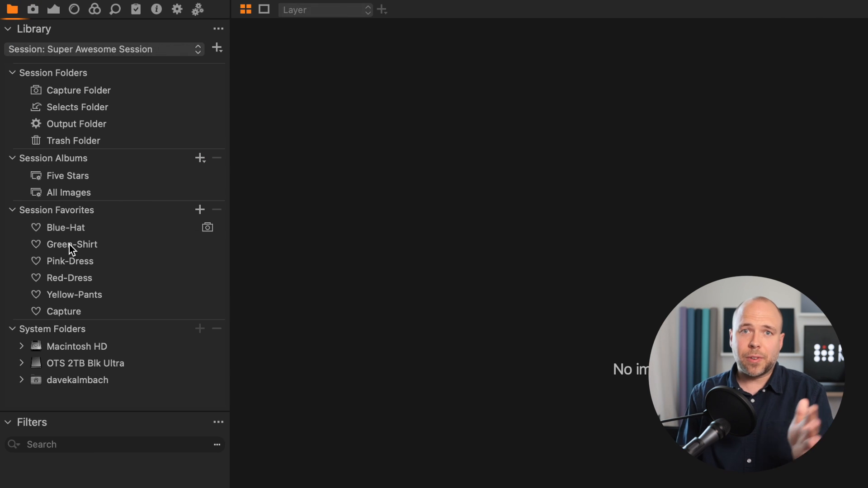
right_click(72, 245)
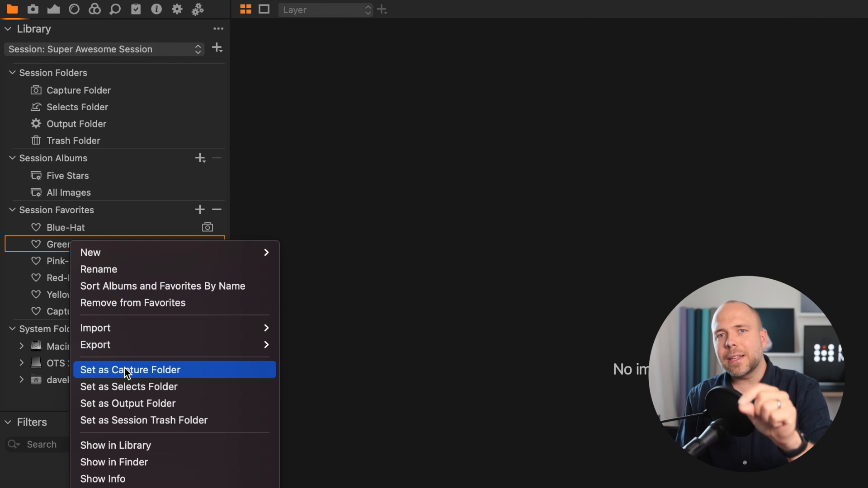